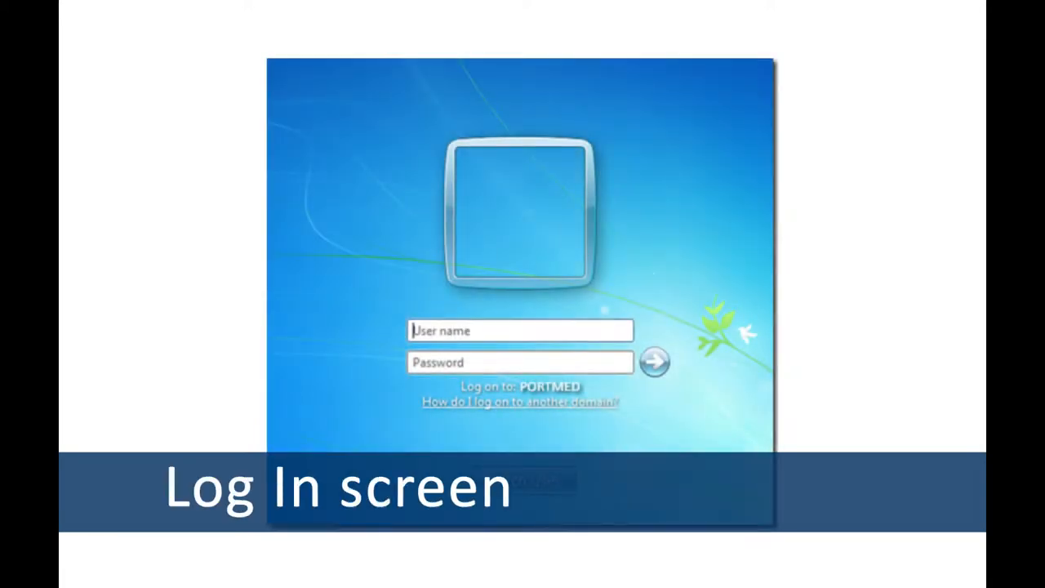
- Enter firstname.lastname as the user name and your password for the PORTMED domain
{"action": "left_click", "coordinate": [519, 330]}
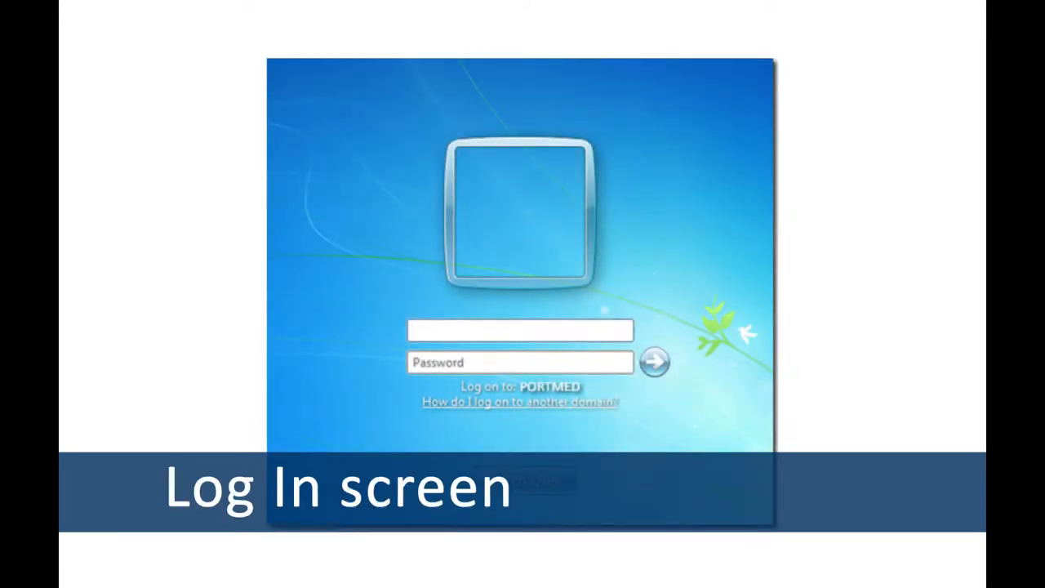
{"action": "type", "text": "firstname.lastname"}
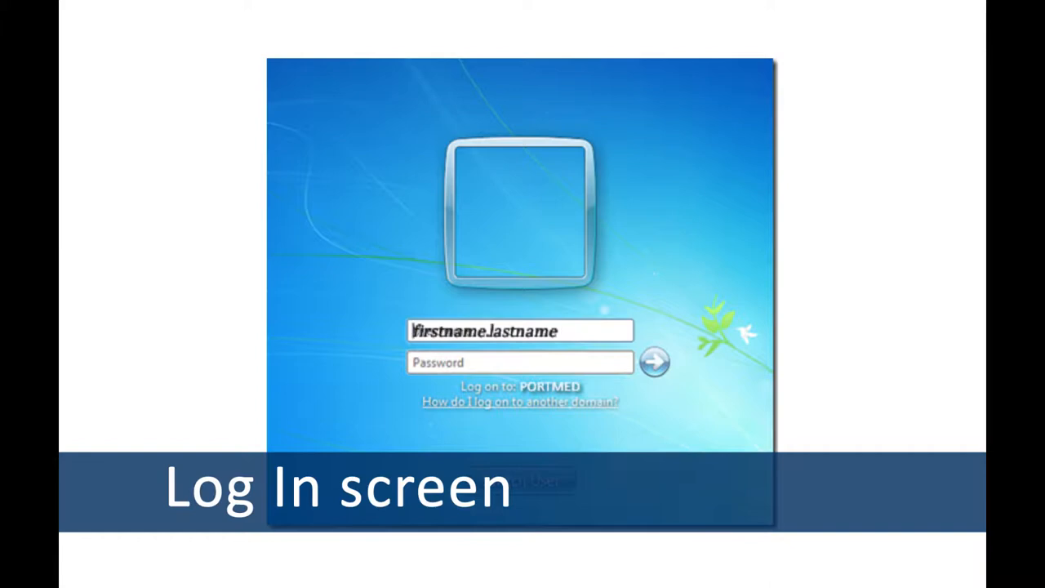
{"action": "type", "text": "password"}
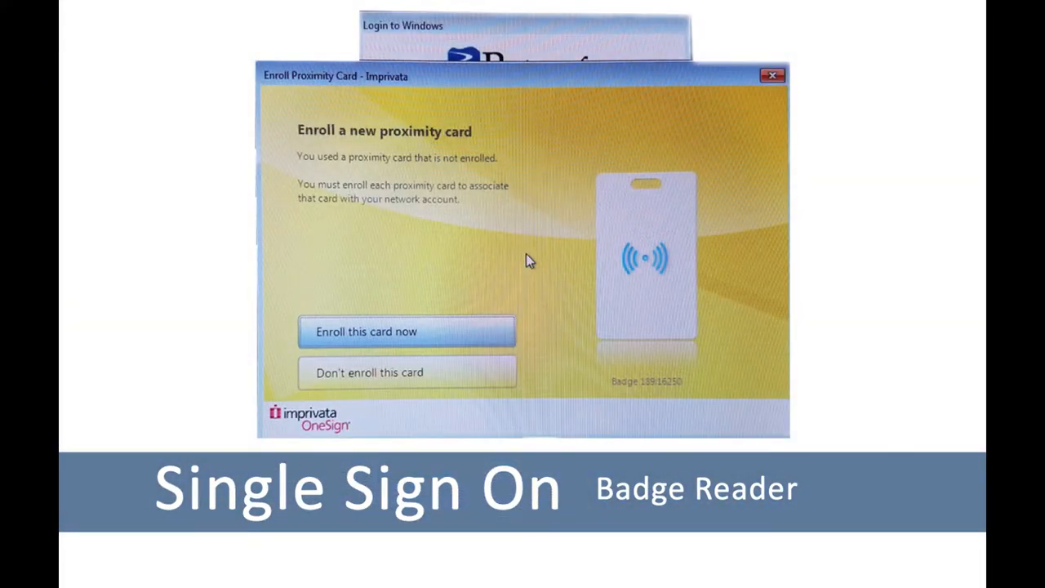
- Enroll the unregistered badge, confirm the new Imprivata PIN and continue with Next
{"action": "left_click", "coordinate": [407, 330]}
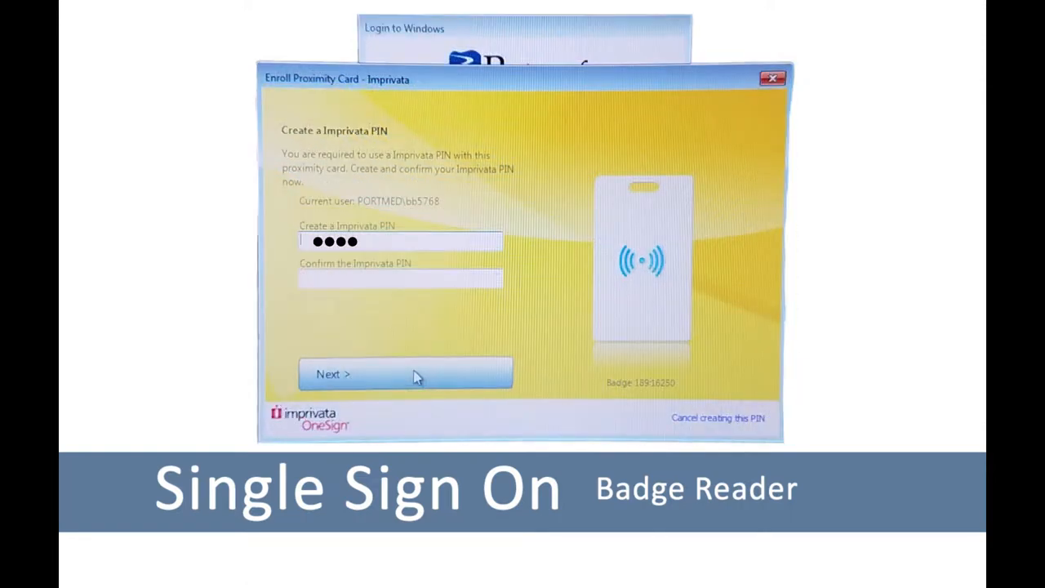
{"action": "left_click", "coordinate": [405, 374]}
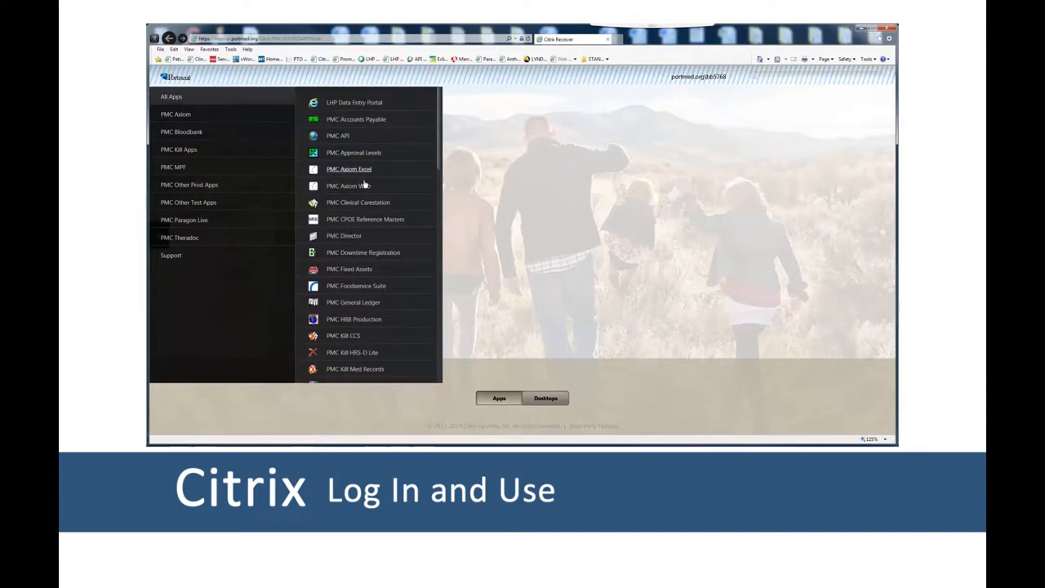
- Add PMAC Clinical Cornerstone and PMAC Paragon Clinician Hub from All Apps as desktop favorites
{"action": "left_click", "coordinate": [357, 202]}
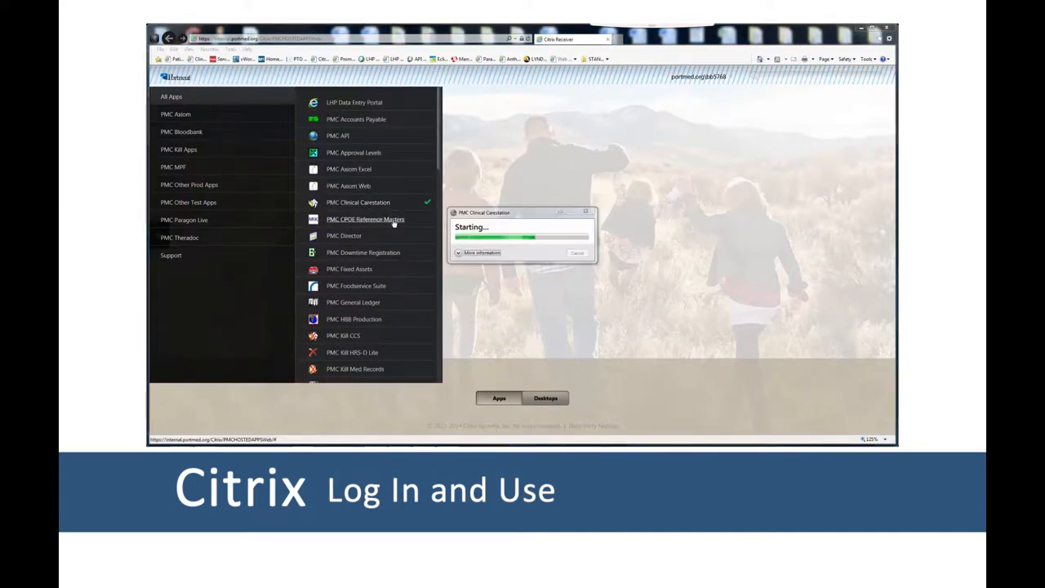
{"action": "scroll", "scroll_direction": "down", "scroll_amount": 3}
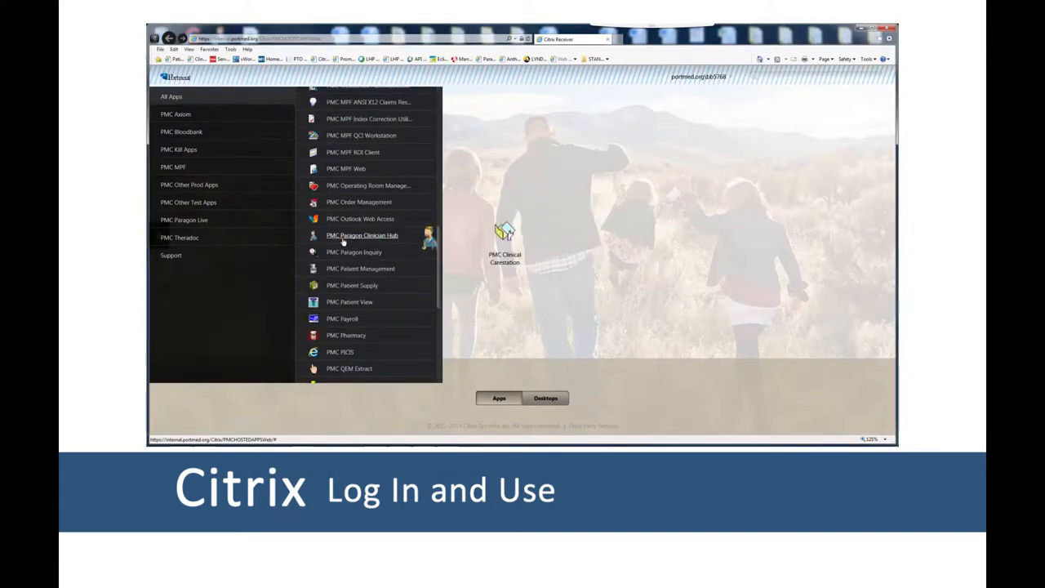
{"action": "left_click", "coordinate": [362, 235]}
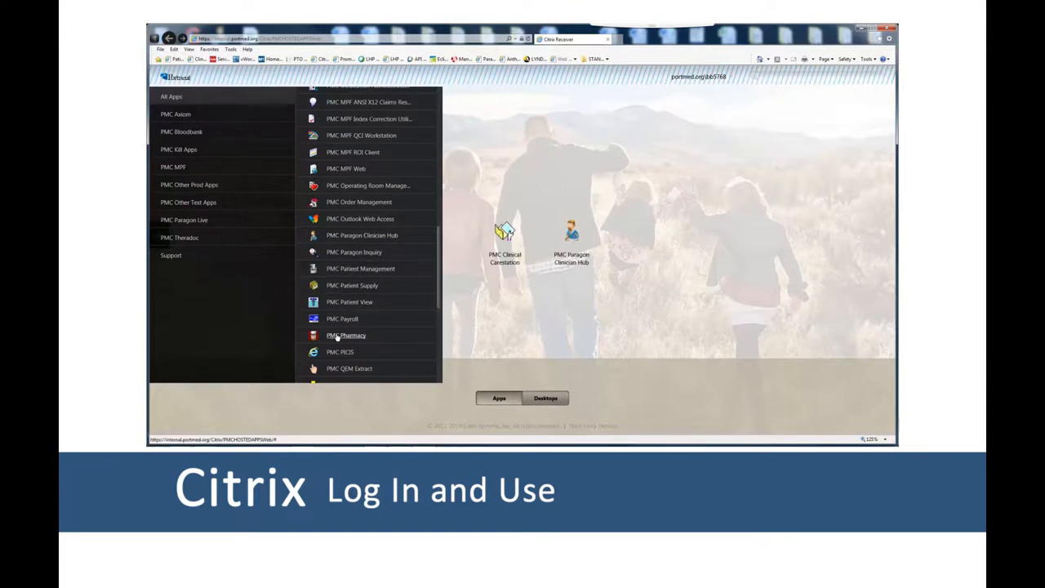